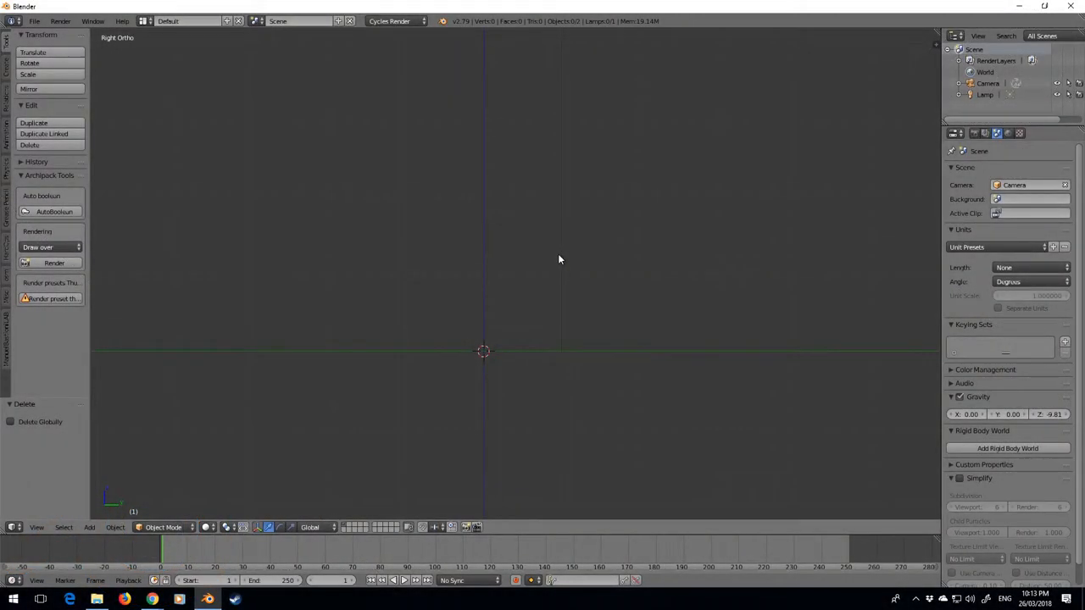
Add a UV sphere mesh, show the N properties sidebar, and start Screencast Keys.
{"action": "left_click", "coordinate": [89, 528]}
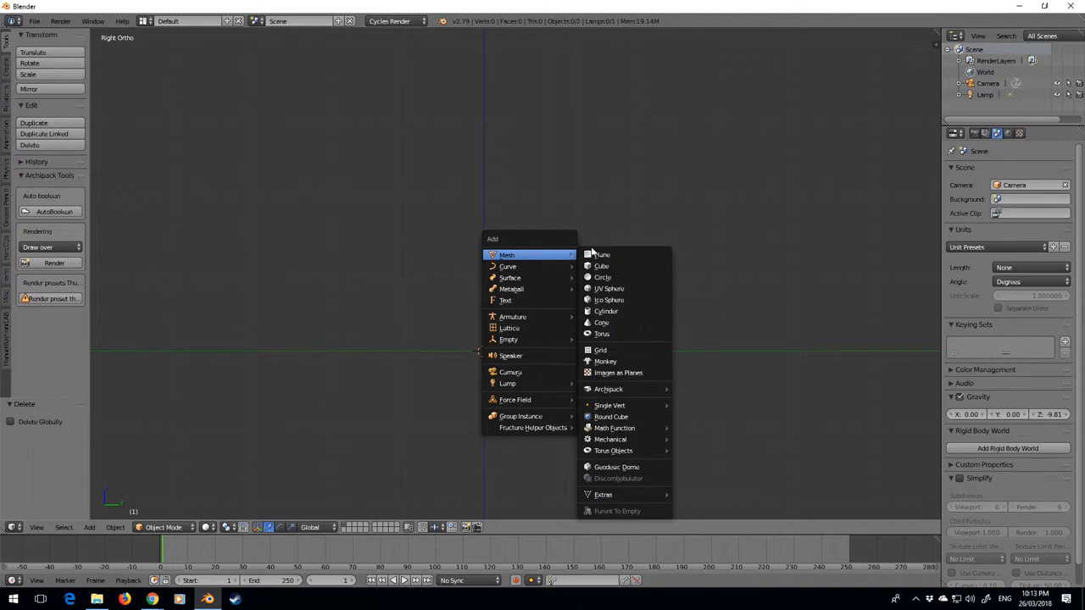
{"action": "left_click", "coordinate": [609, 289]}
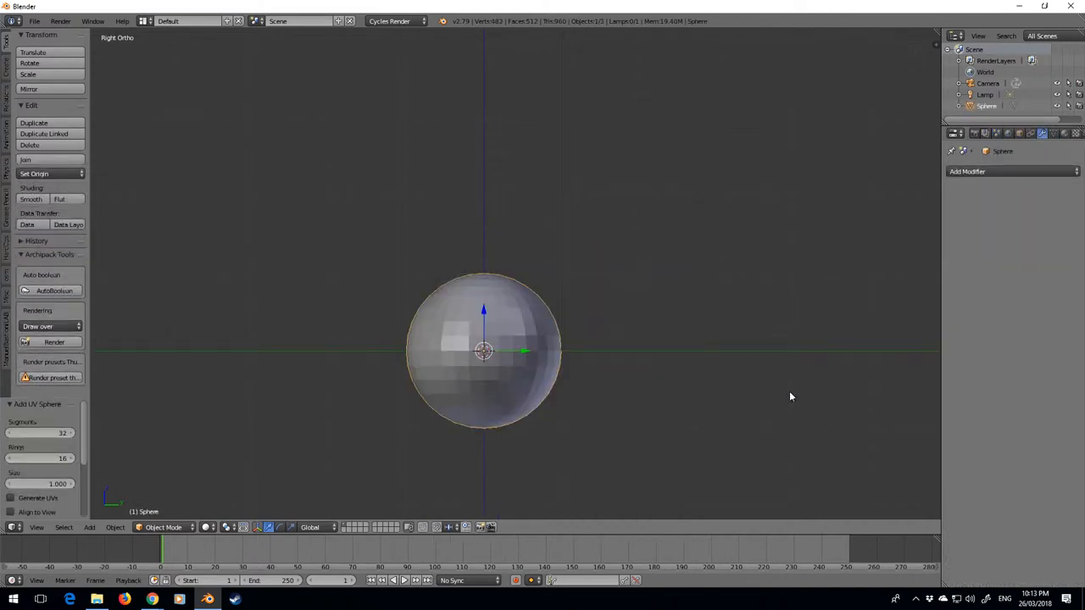
{"action": "key", "text": "n"}
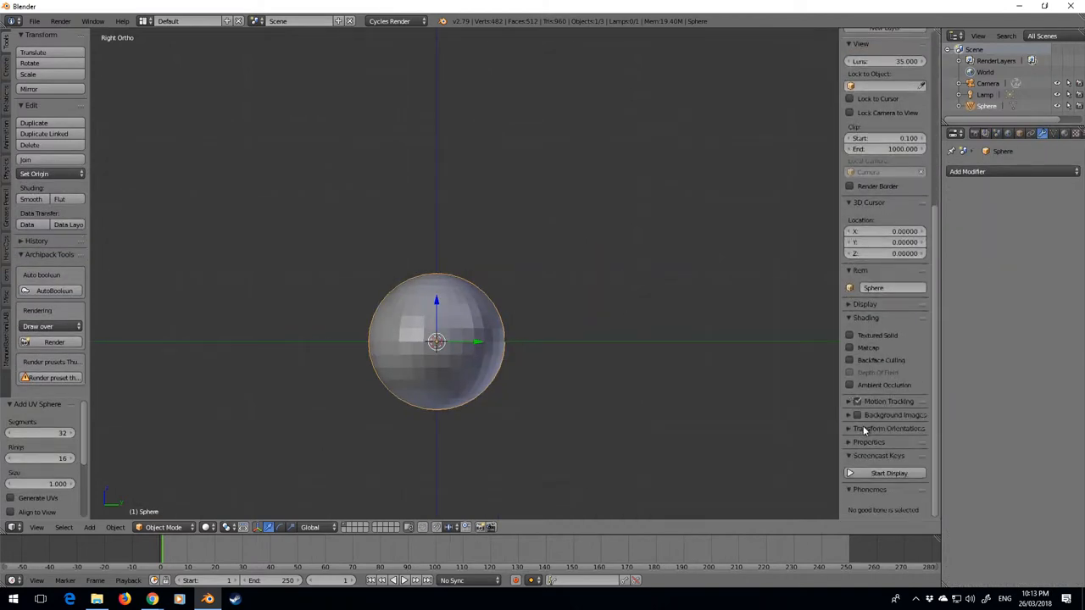
{"action": "left_click", "coordinate": [888, 473]}
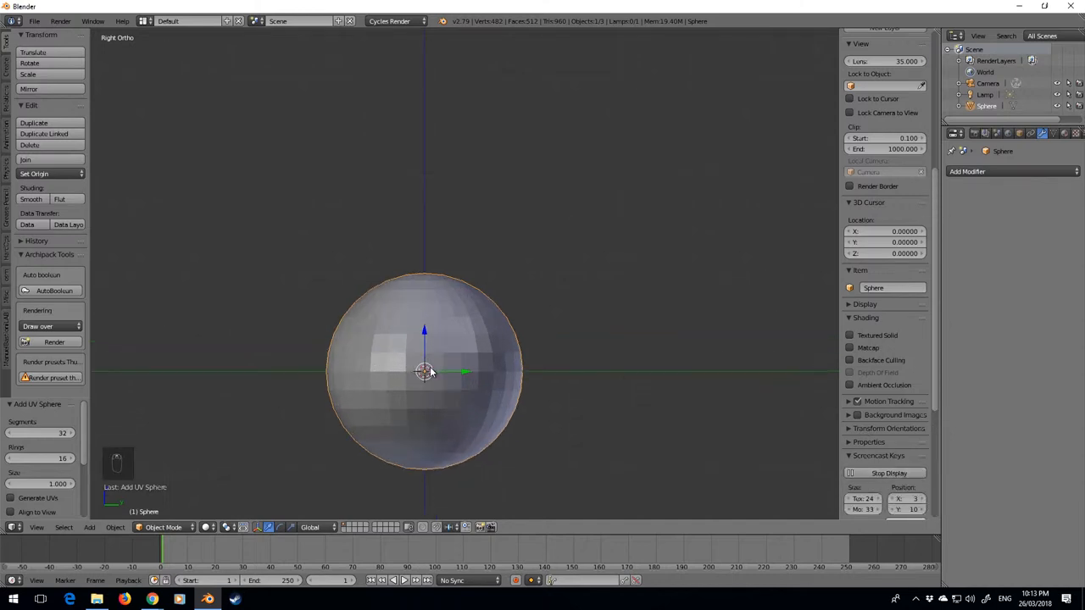
Delete the sphere's bottom vertices, extrude the open rim down twice, and fill the end.
{"action": "key", "text": "Tab"}
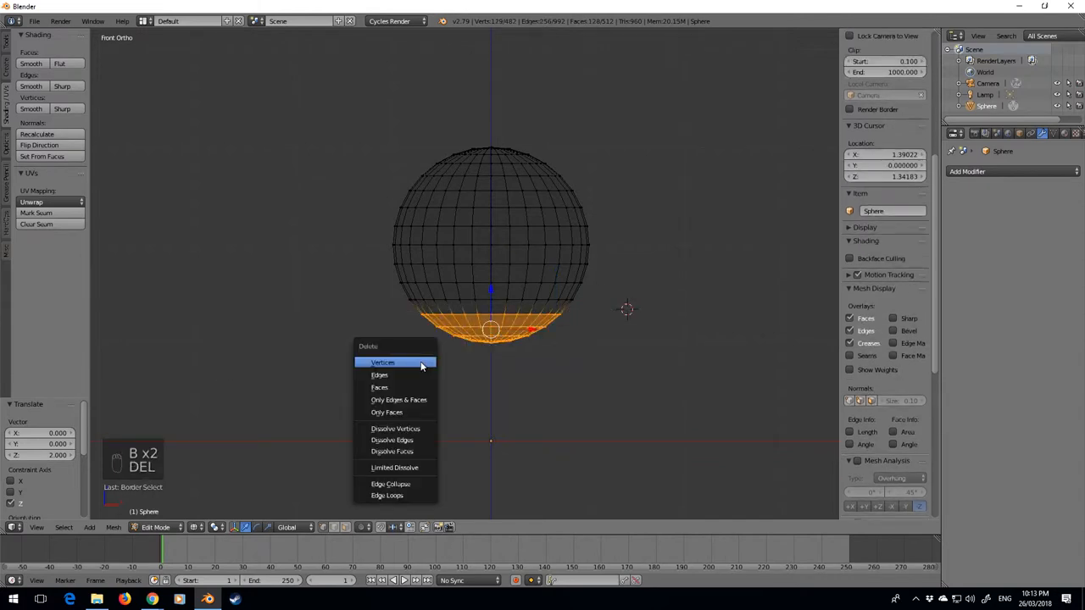
{"action": "left_click", "coordinate": [382, 362]}
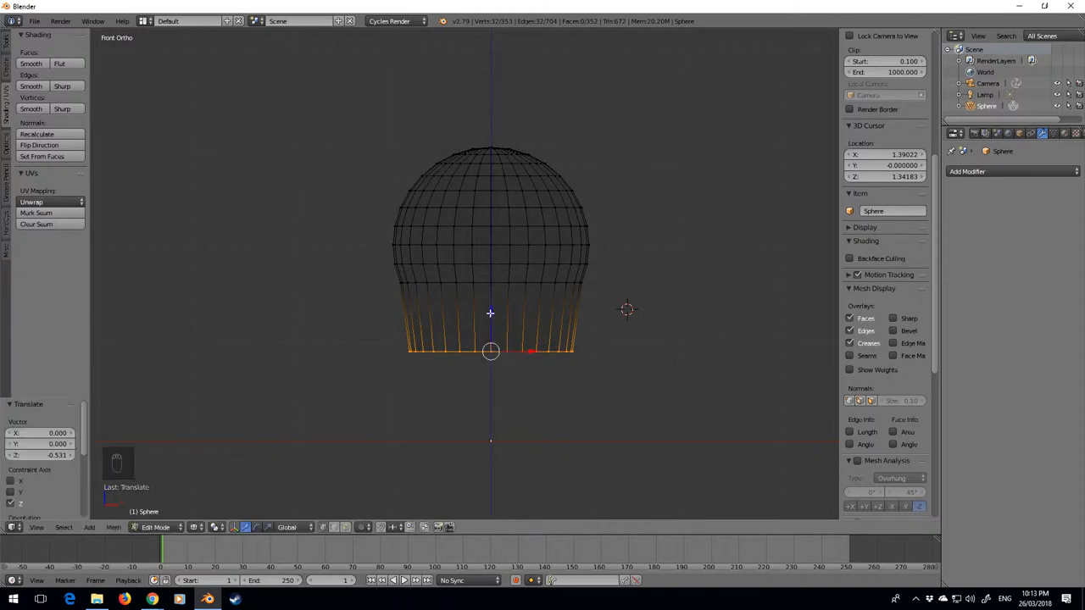
{"action": "key", "text": "e"}
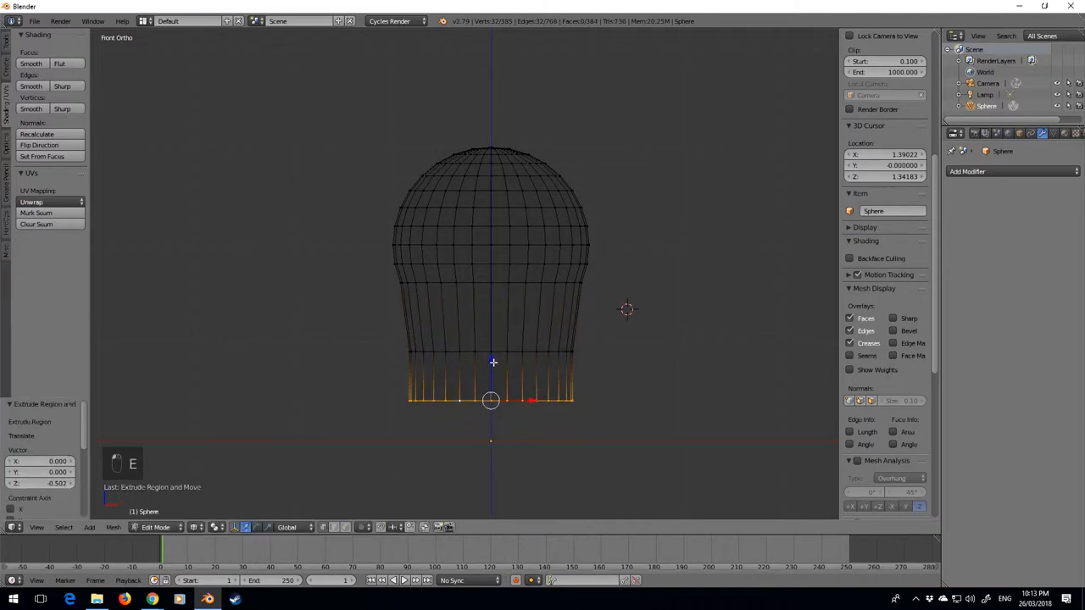
{"action": "key", "text": "f"}
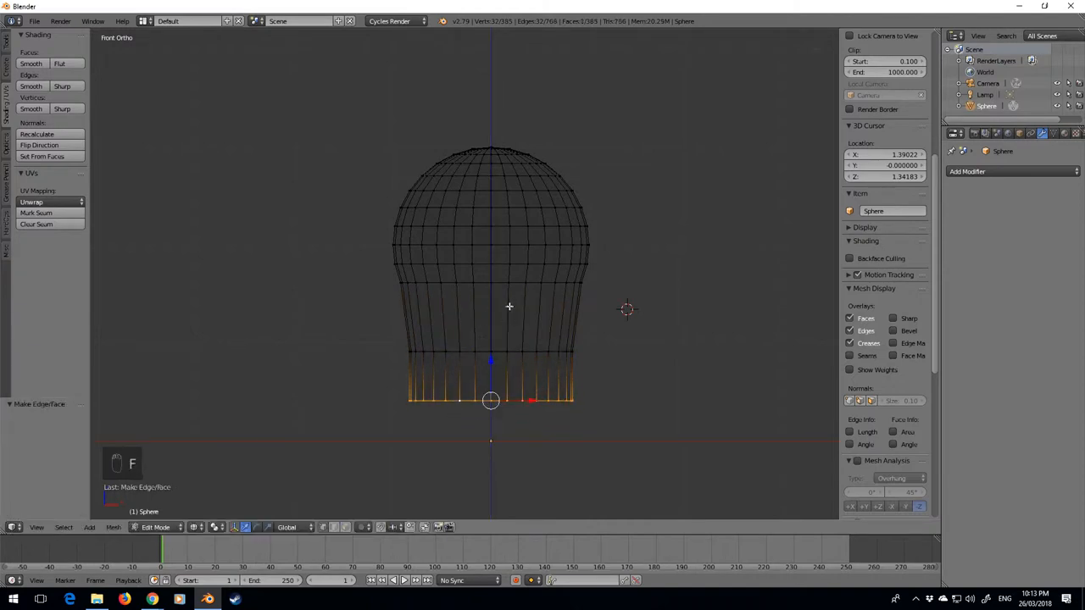
Bevel two stem edge loops into bands, switch to solid shading, and exit Edit Mode.
{"action": "left_click", "coordinate": [490, 292]}
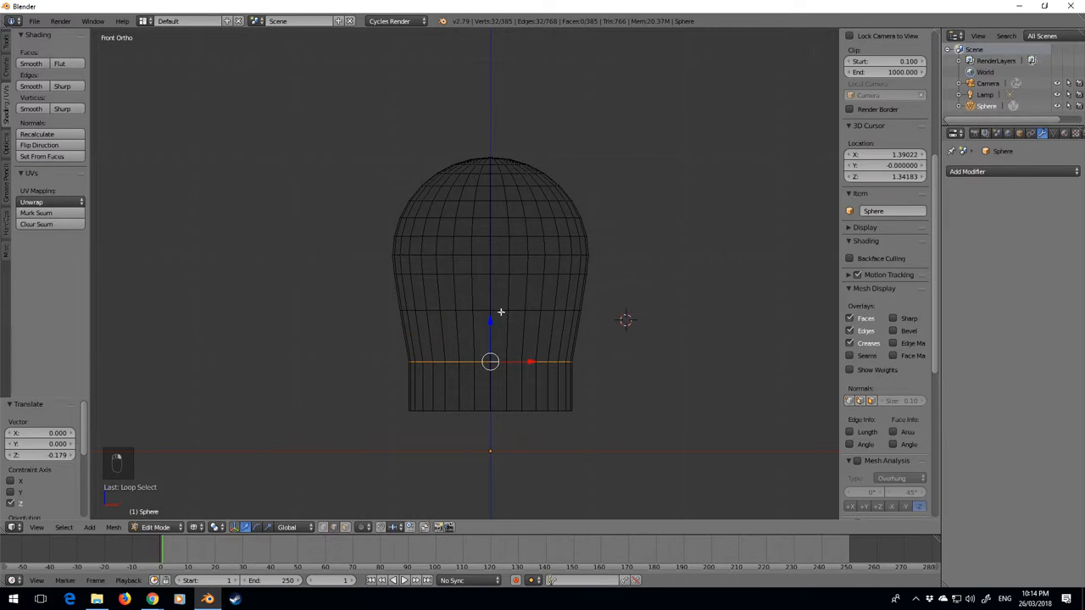
{"action": "key", "text": "Ctrl+B"}
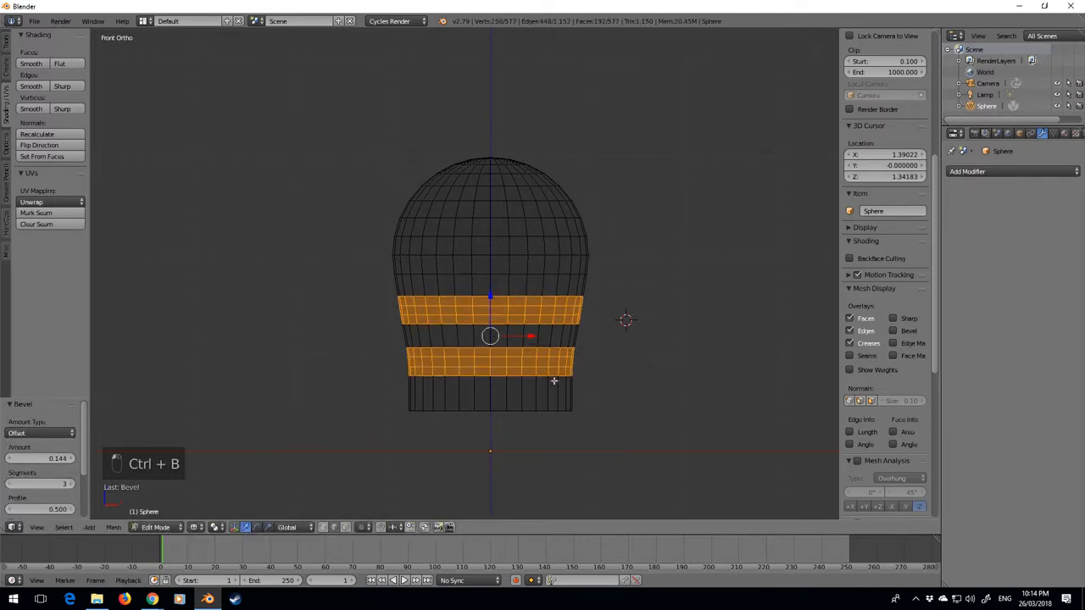
{"action": "key", "text": "z"}
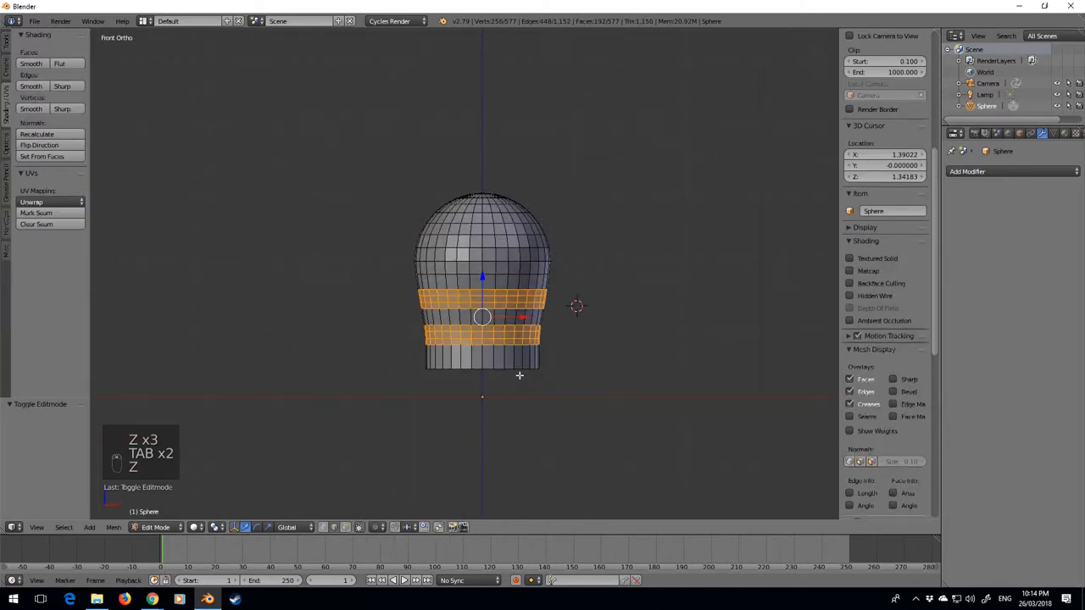
{"action": "key", "text": "Tab"}
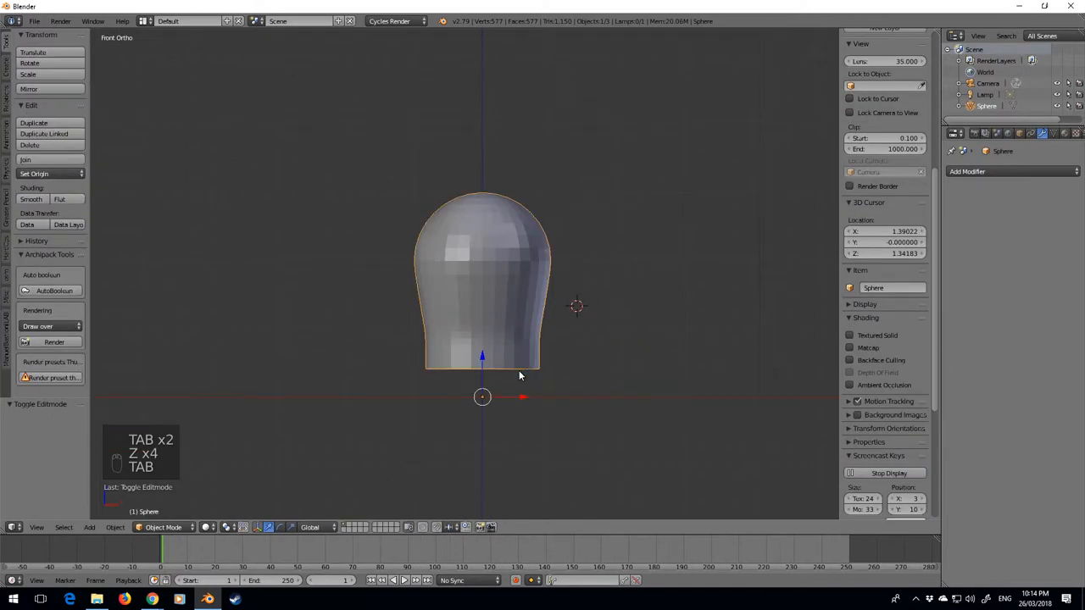
Duplicate and extrude the bottom edge loop downward to lengthen the knob base.
{"action": "key", "text": "Tab"}
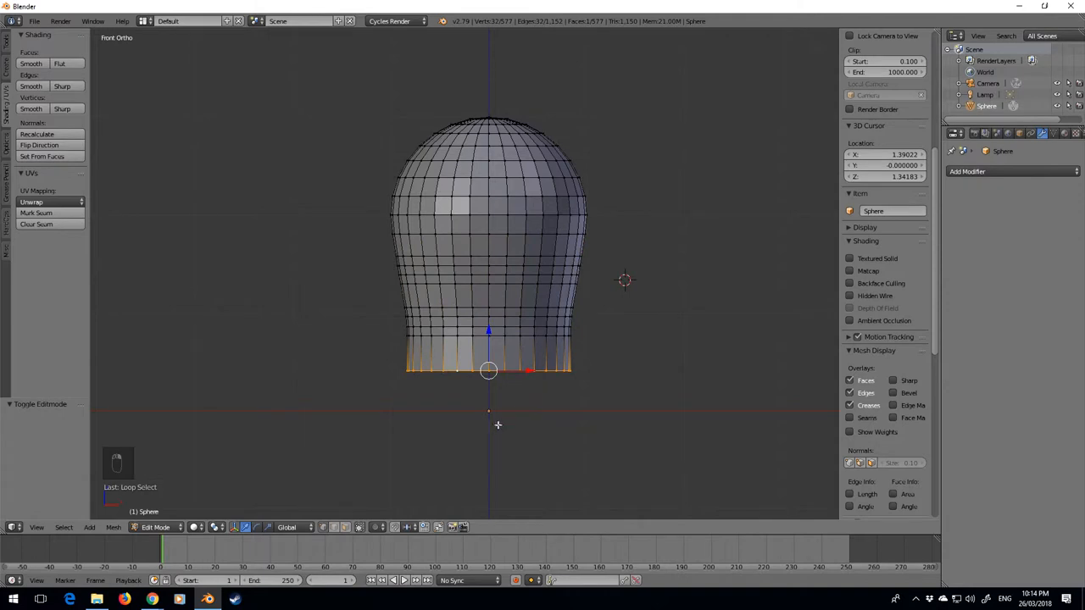
{"action": "key", "text": "shift+d"}
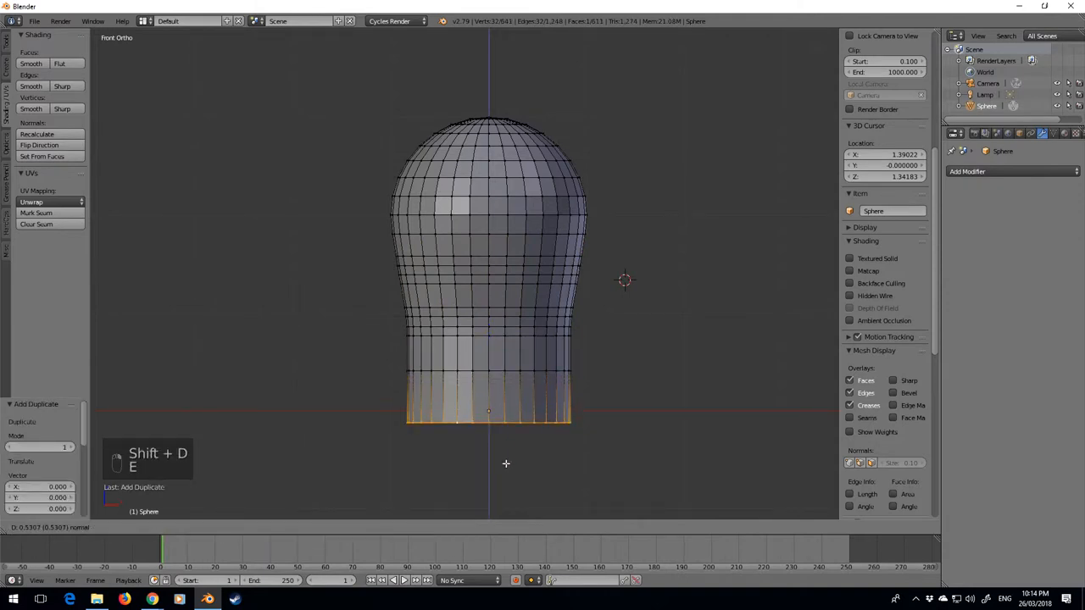
{"action": "key", "text": "e"}
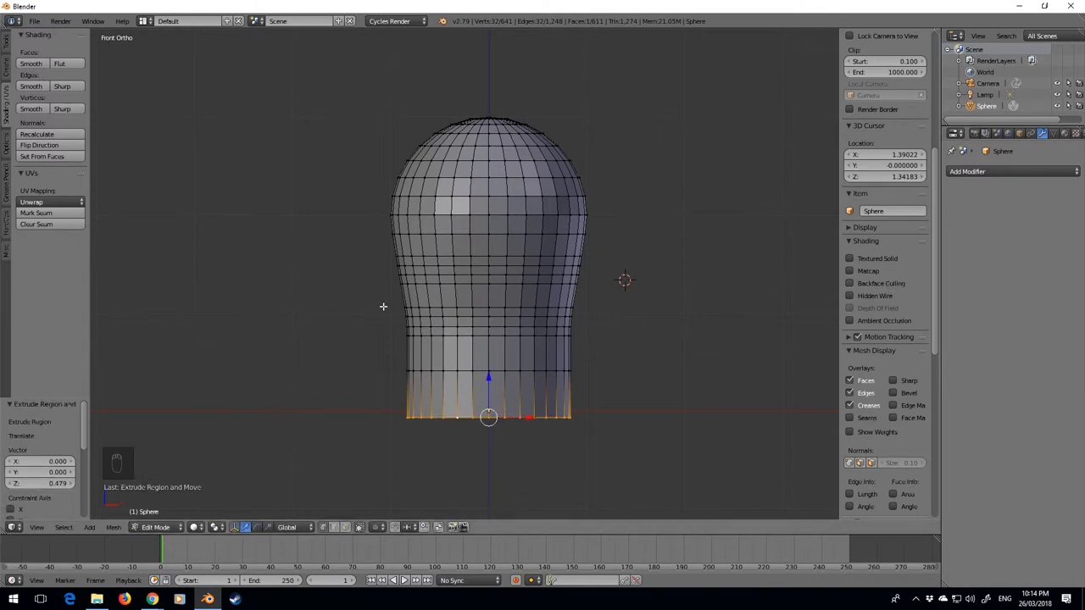
{"action": "key", "text": "Tab"}
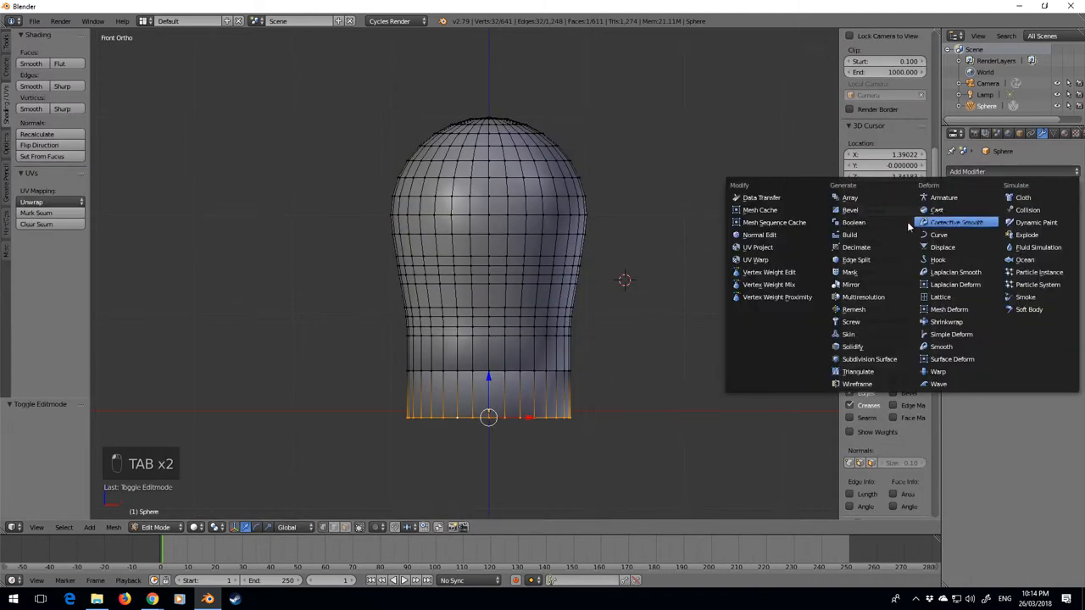
Add an angle-limited Bevel modifier with width 0.01, then a Subdivision Surface modifier.
{"action": "left_click", "coordinate": [849, 210]}
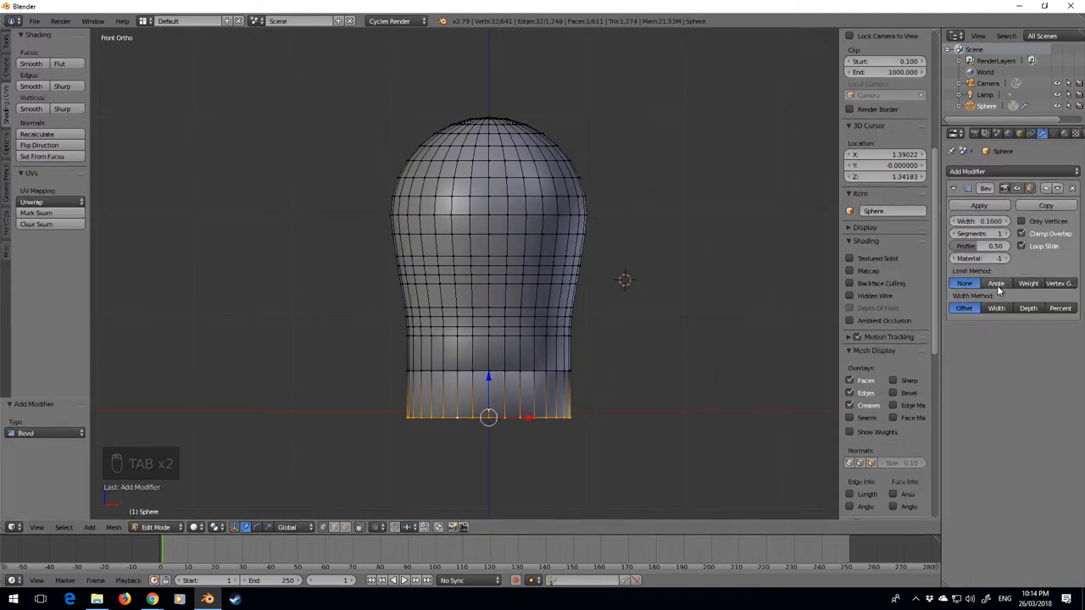
{"action": "left_click", "coordinate": [996, 283]}
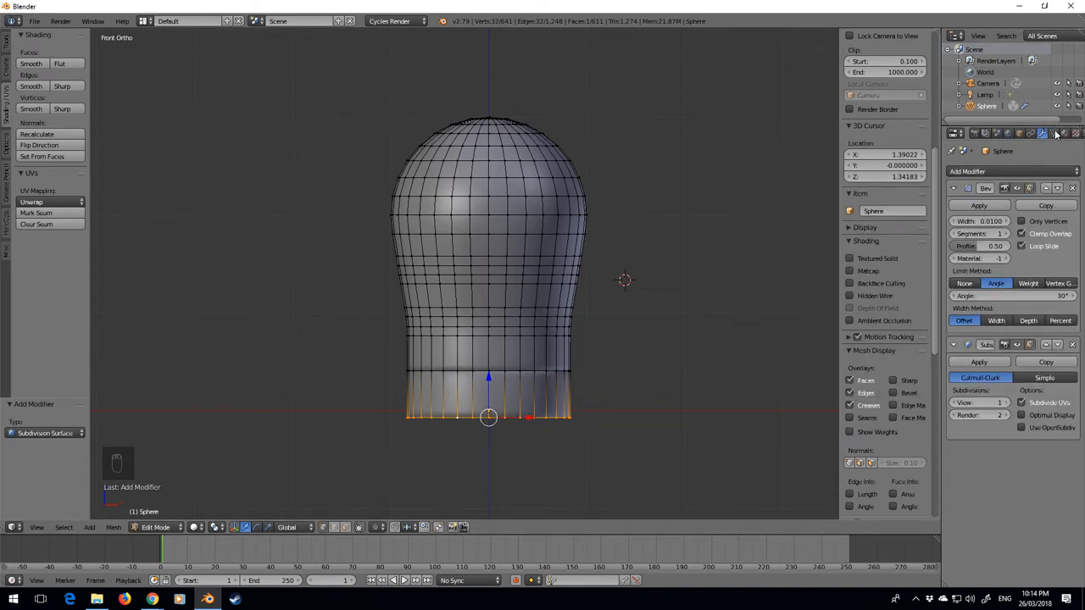
{"action": "left_click", "coordinate": [1043, 133]}
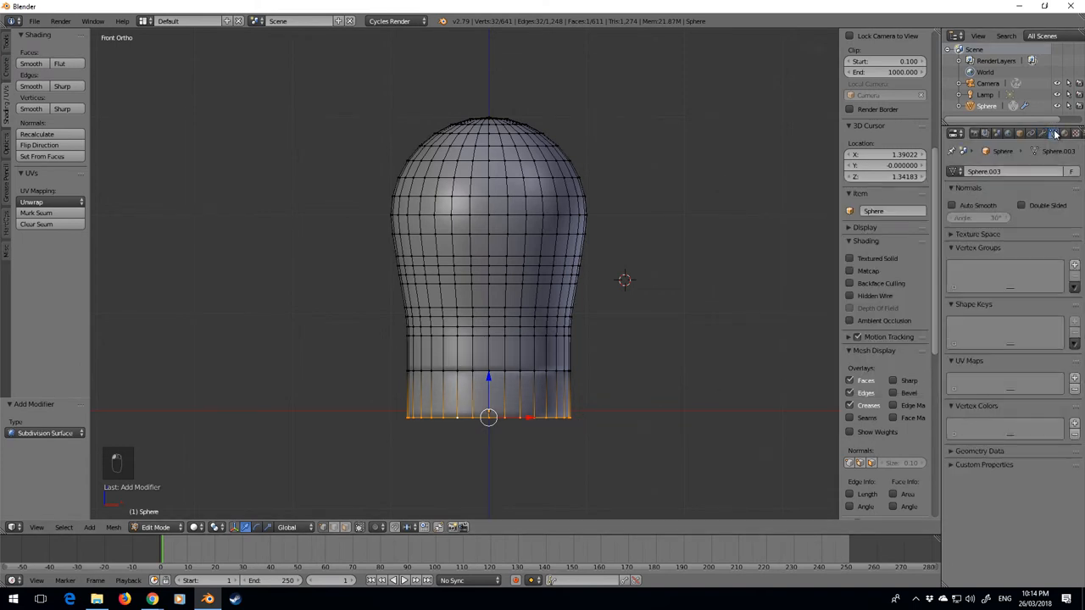